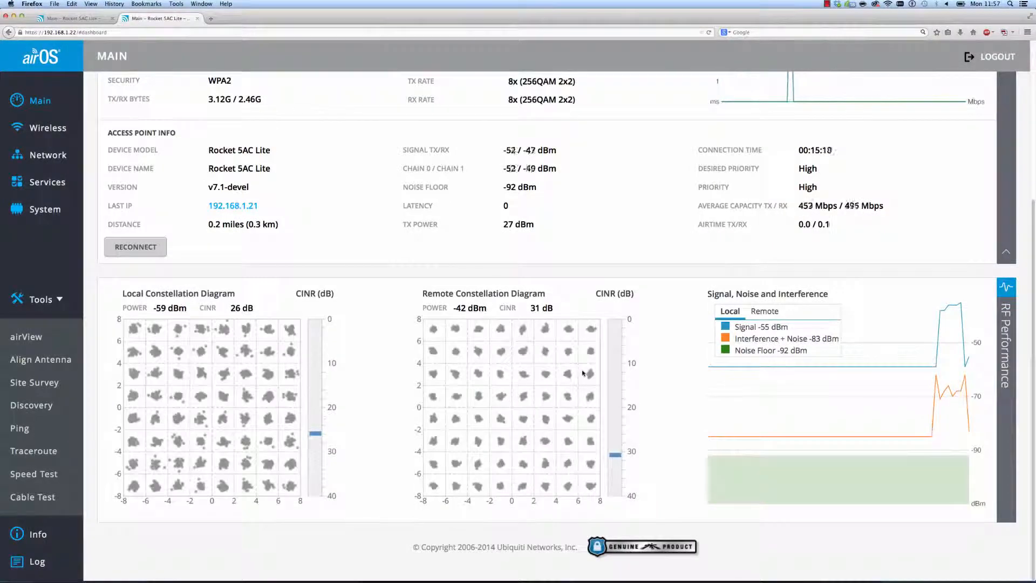
# Step: Switch the radio's wireless mode to Access Point PTP
pyautogui.click(19, 428)
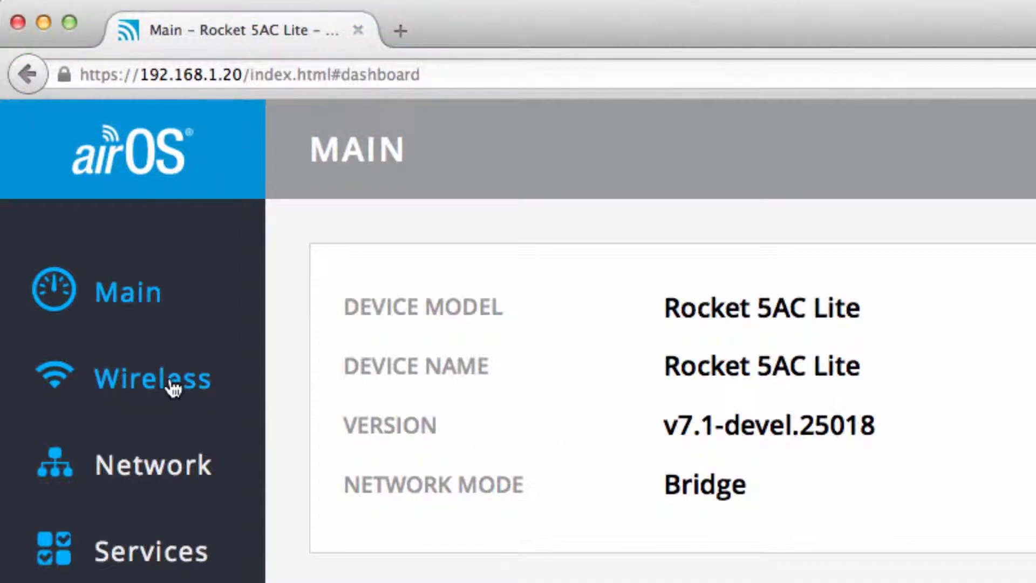
pyautogui.click(171, 387)
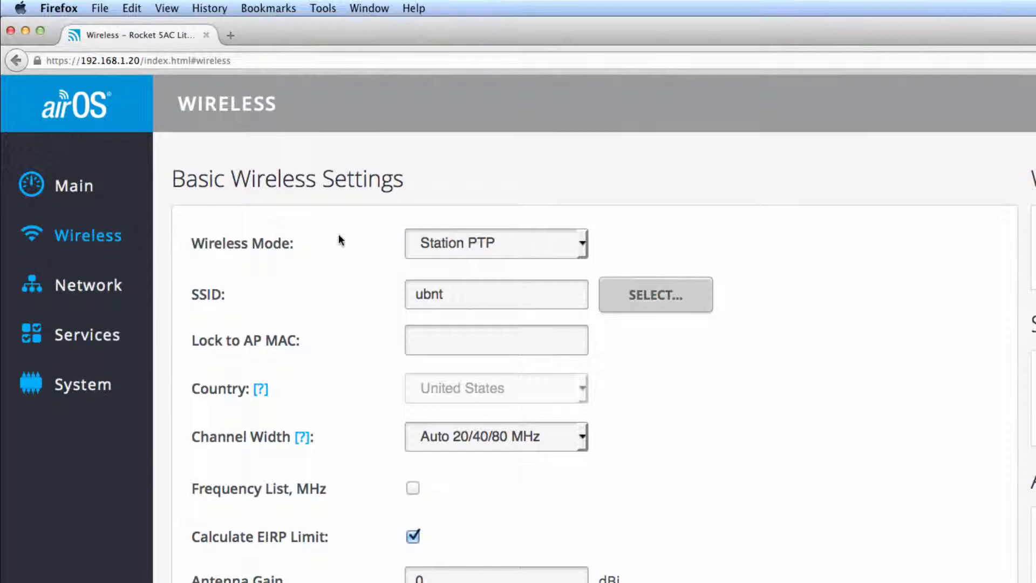
pyautogui.click(517, 243)
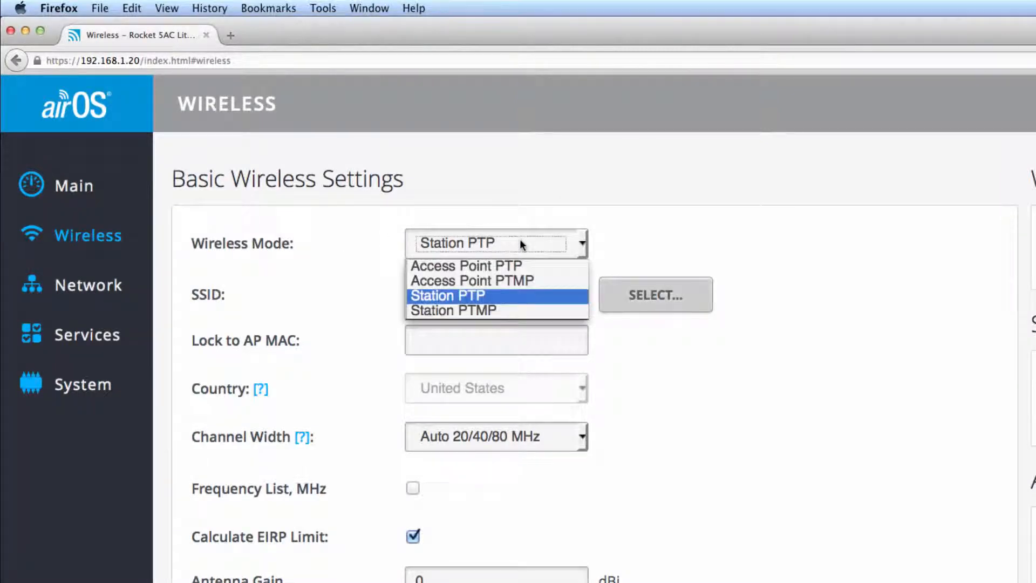
pyautogui.click(464, 266)
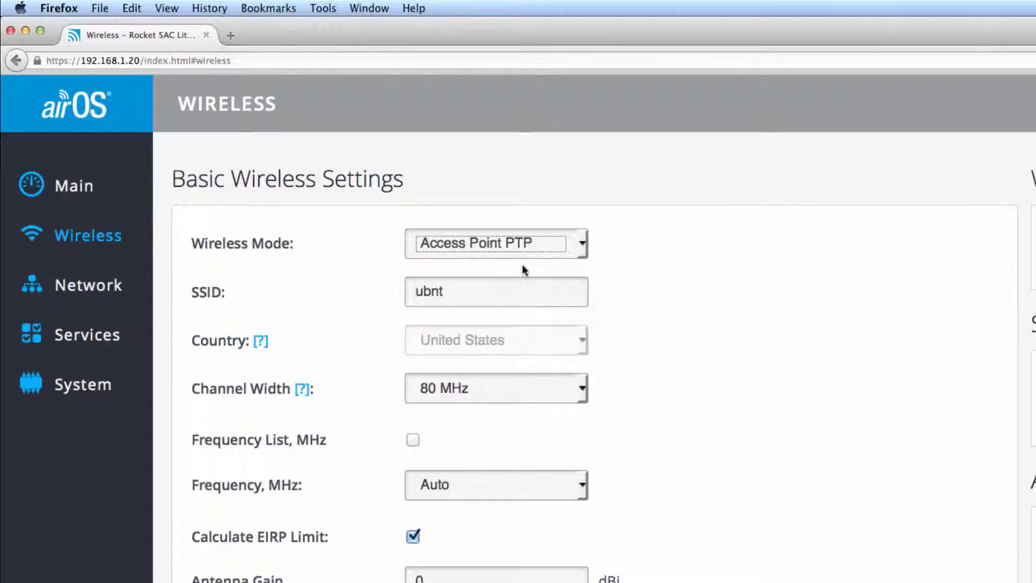
# Step: Replace the SSID ubnt with my-ptp-link
pyautogui.click(517, 292)
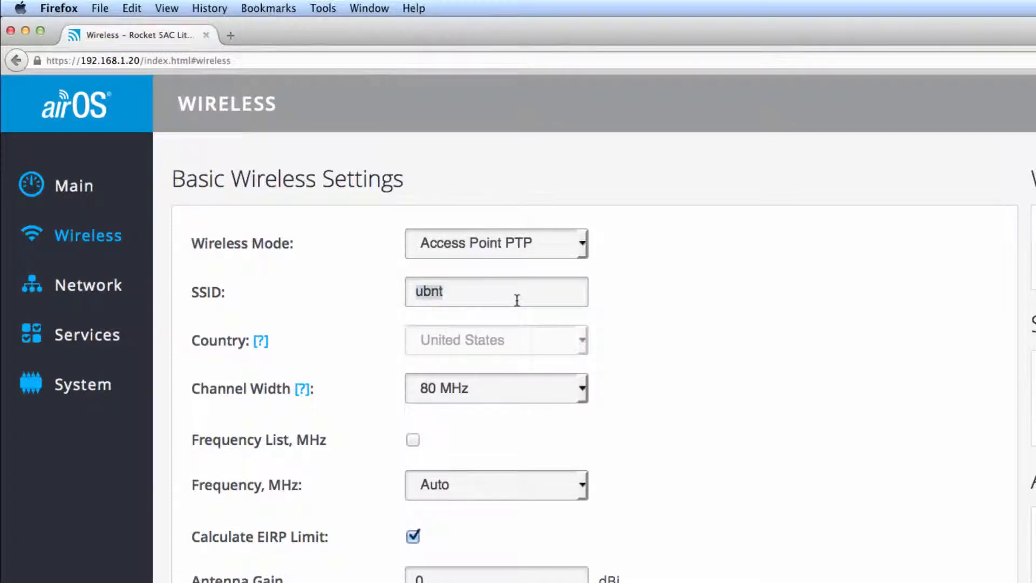
pyautogui.write('my-')
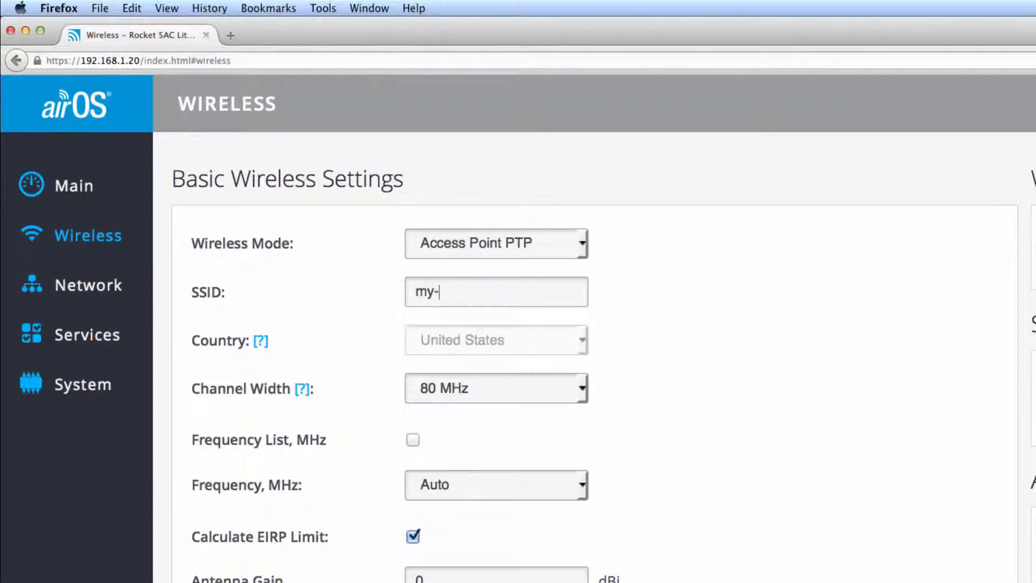
pyautogui.write('ptp-link')
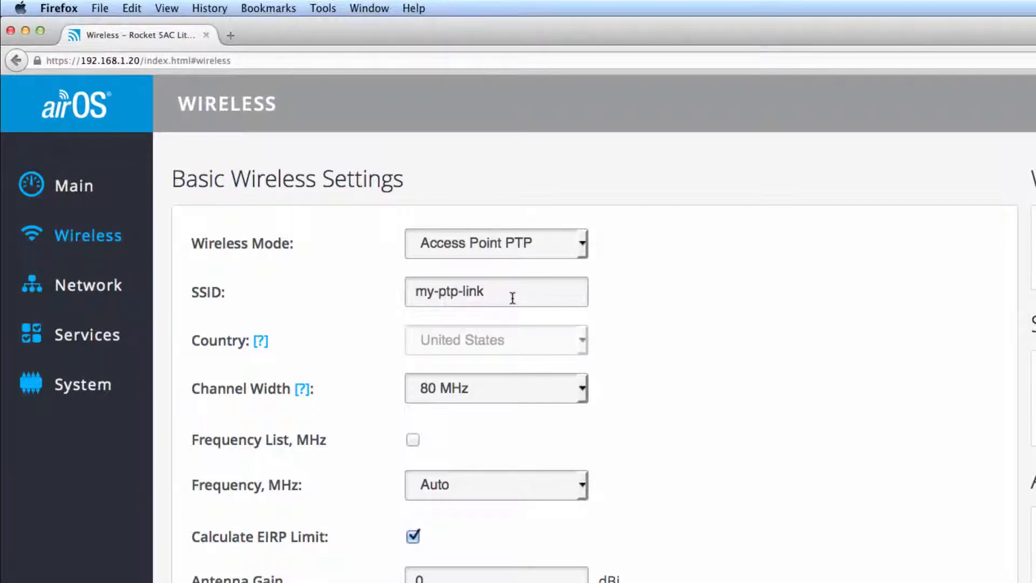
pyautogui.click(511, 291)
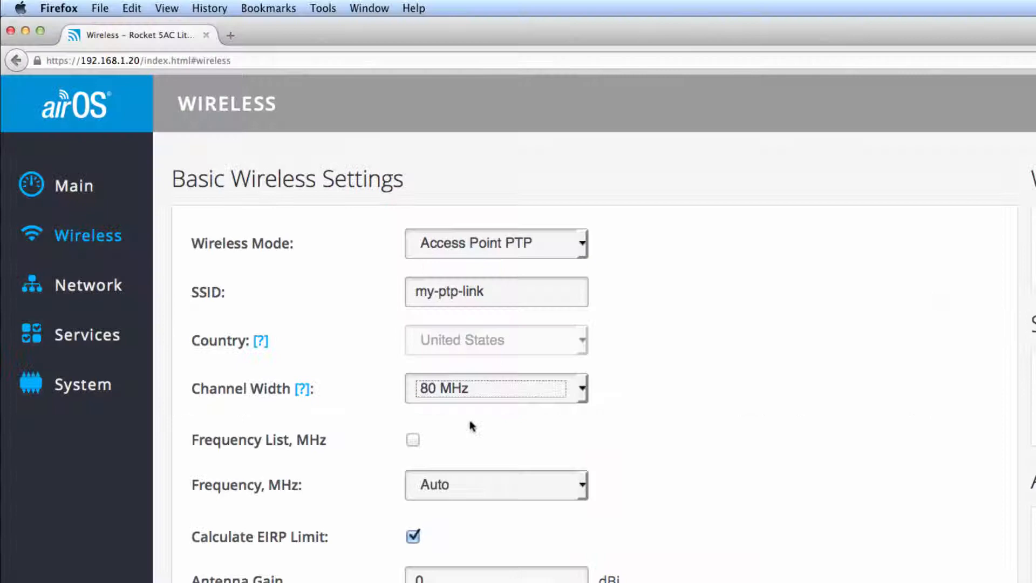
# Step: Enable the Frequency List and enter 5745,5765 MHz
pyautogui.click(411, 440)
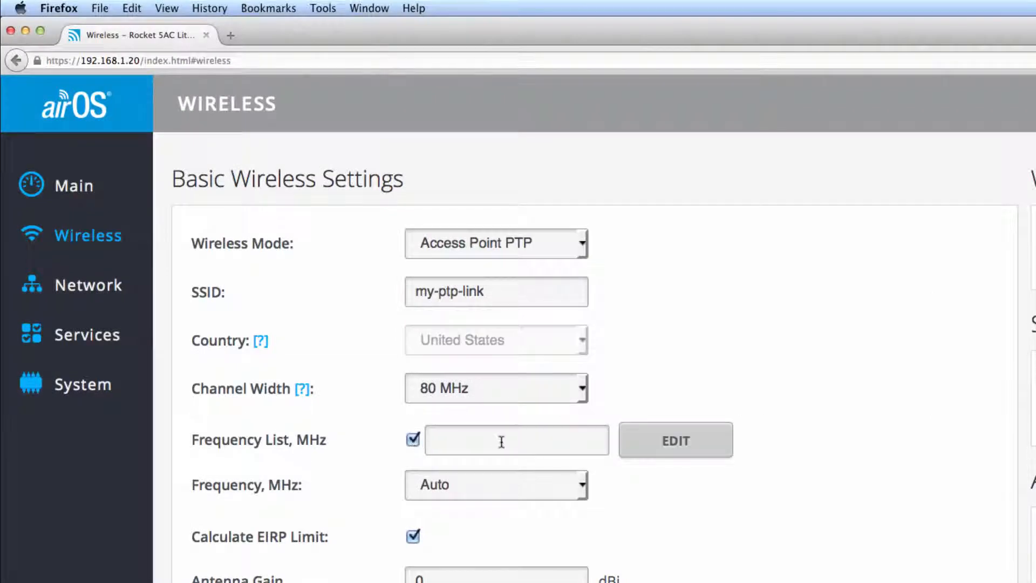
pyautogui.moveTo(584, 499)
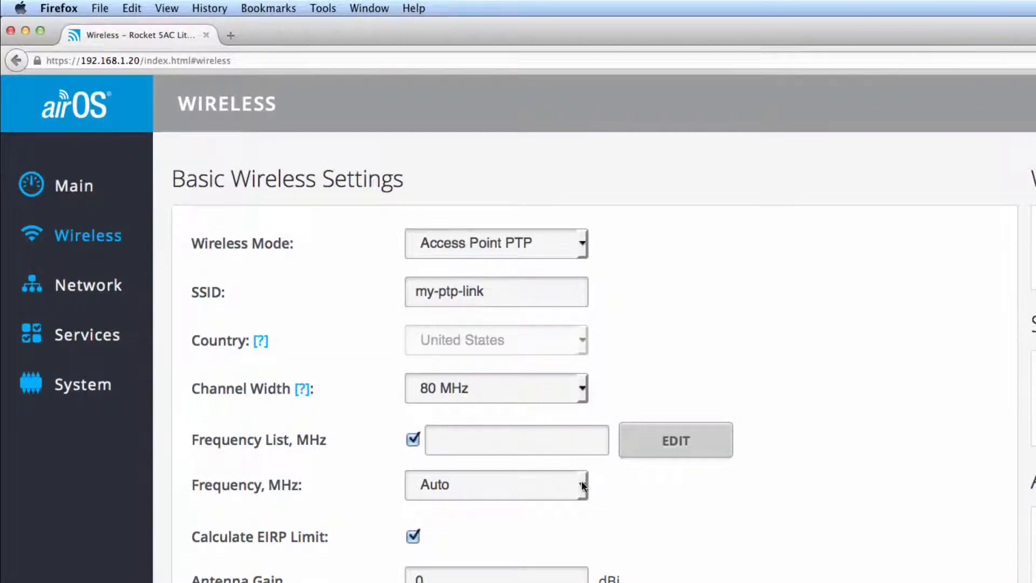
pyautogui.click(495, 485)
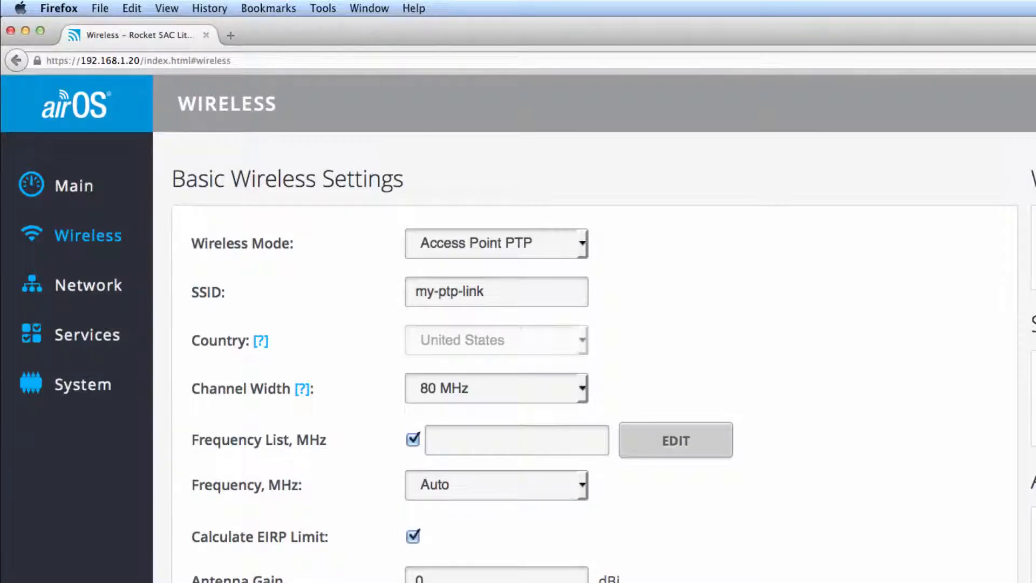
pyautogui.write('5745,5765')
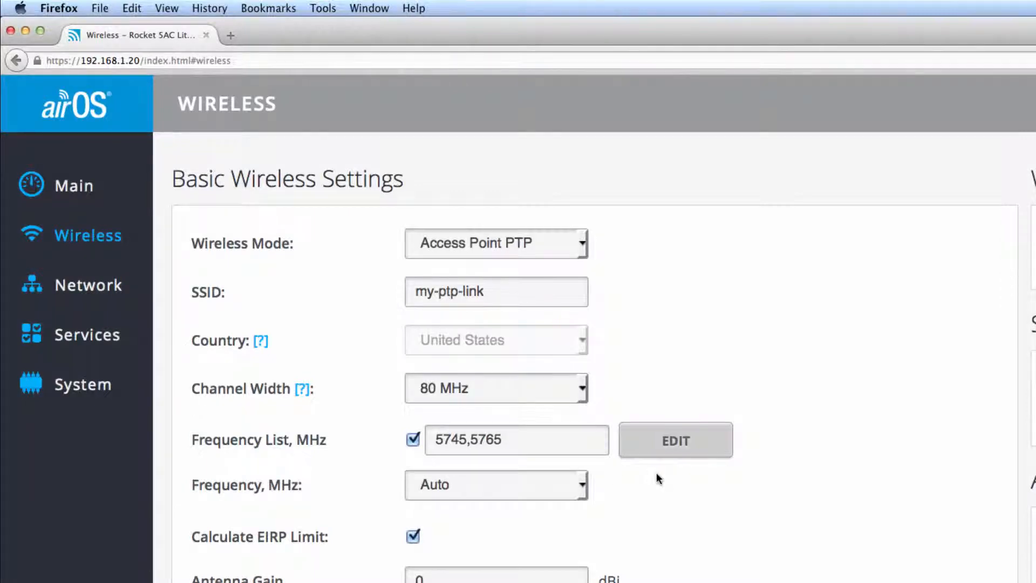
pyautogui.moveTo(655, 489)
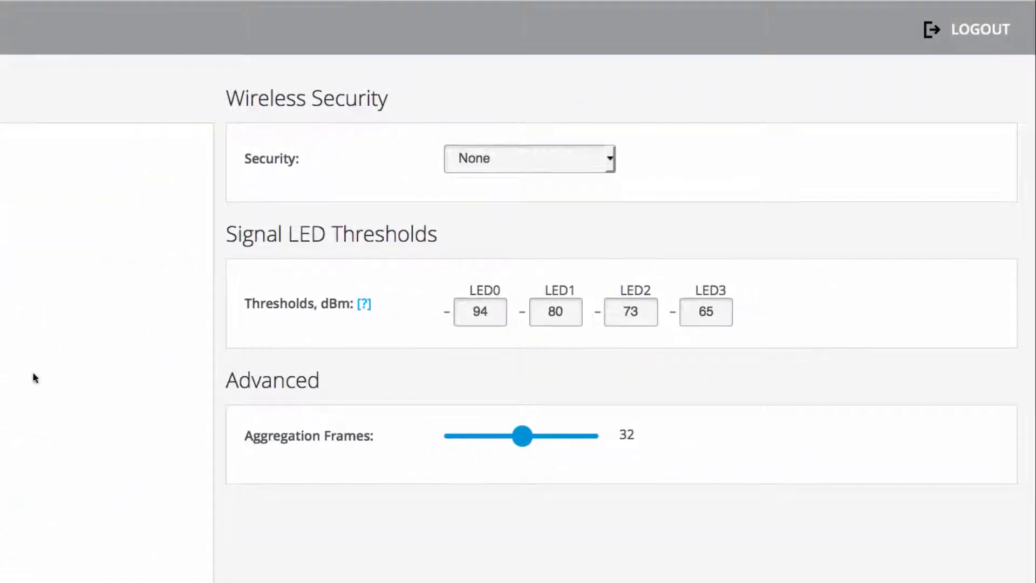
# Step: Choose WPA2-AES security and go to the WPA Preshared Key field
pyautogui.click(530, 158)
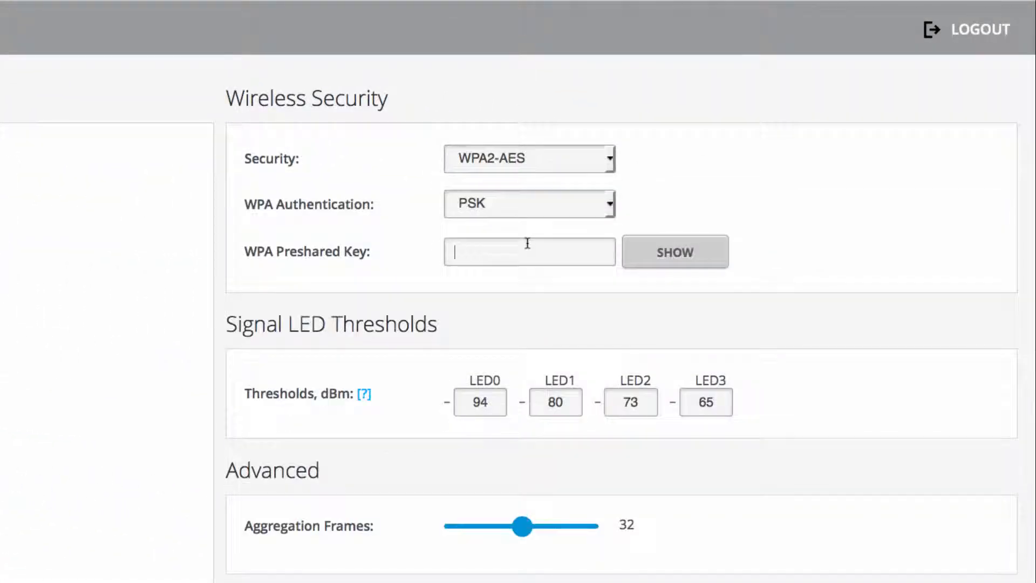
pyautogui.click(676, 252)
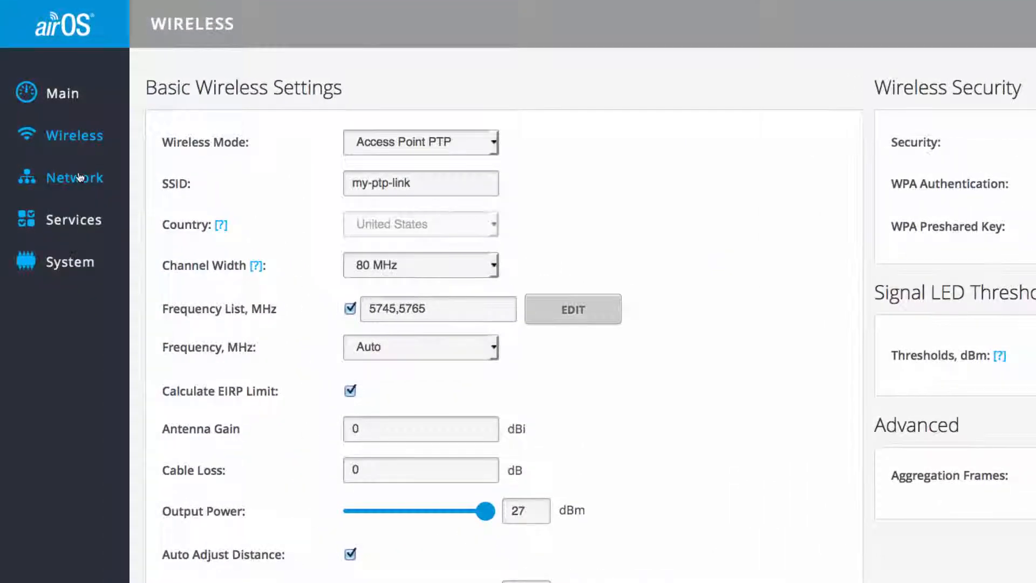
# Step: Set static IP 192.168.1.21 with gateway and primary DNS 192.168.1.1
pyautogui.click(74, 177)
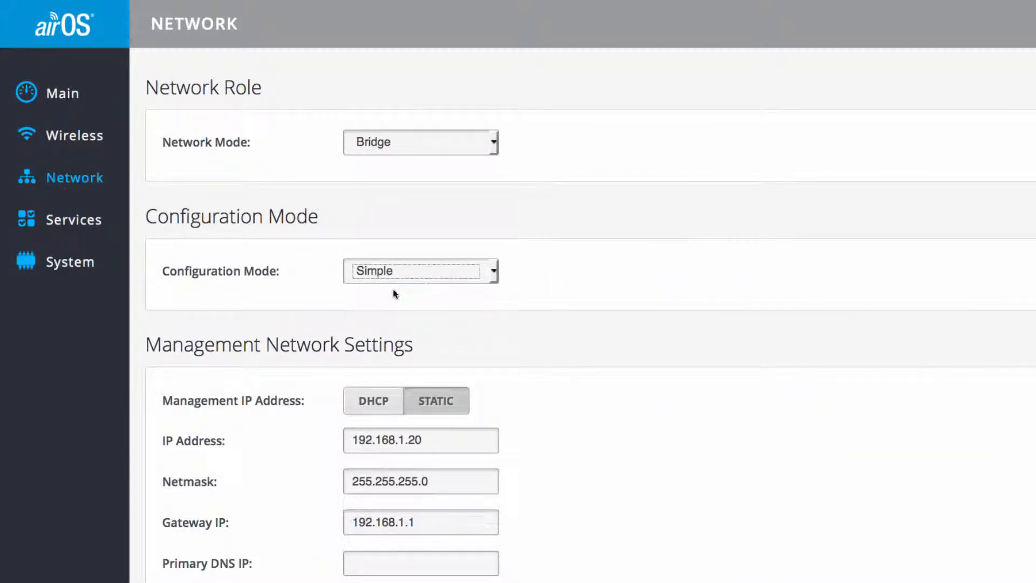
pyautogui.scroll(-3)
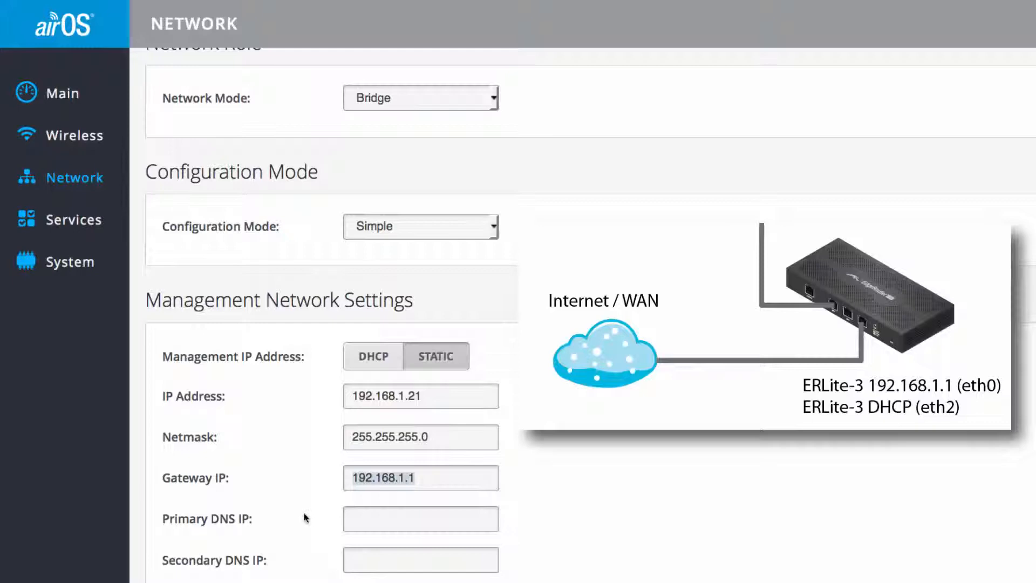
pyautogui.write('192.168.1.1')
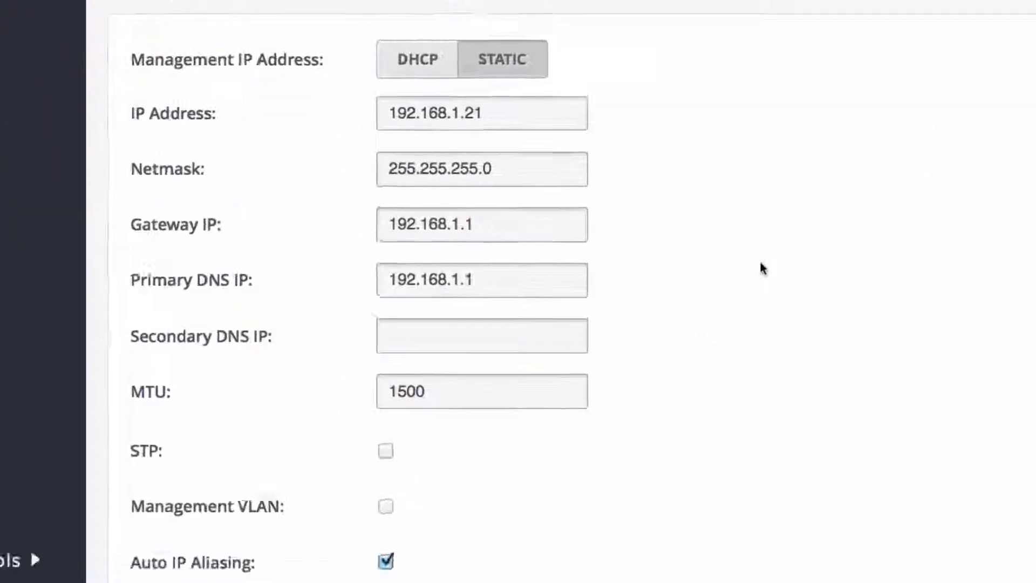
pyautogui.scroll(-3)
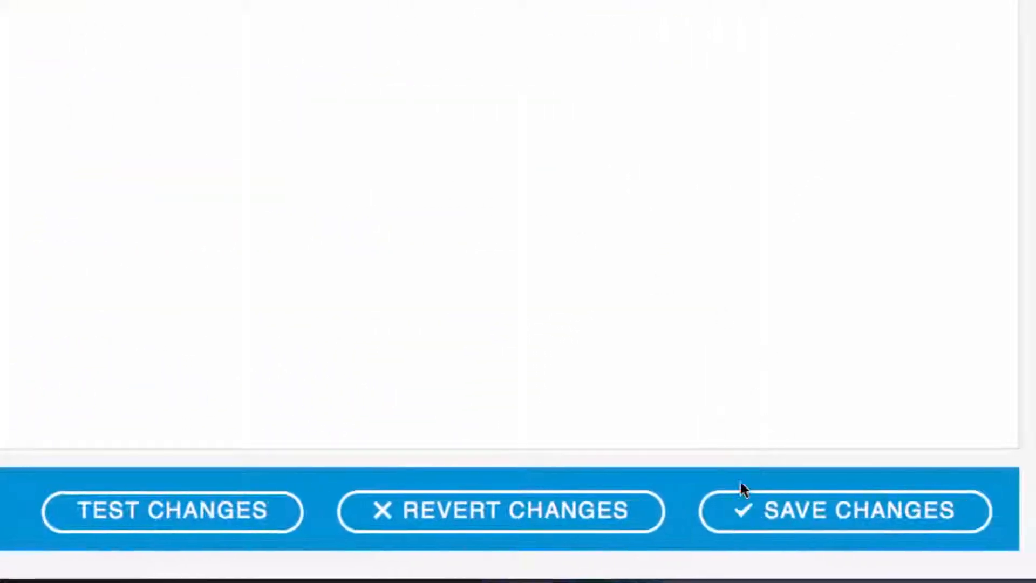
# Step: Save Changes to apply the access point's wireless and network settings
pyautogui.click(849, 511)
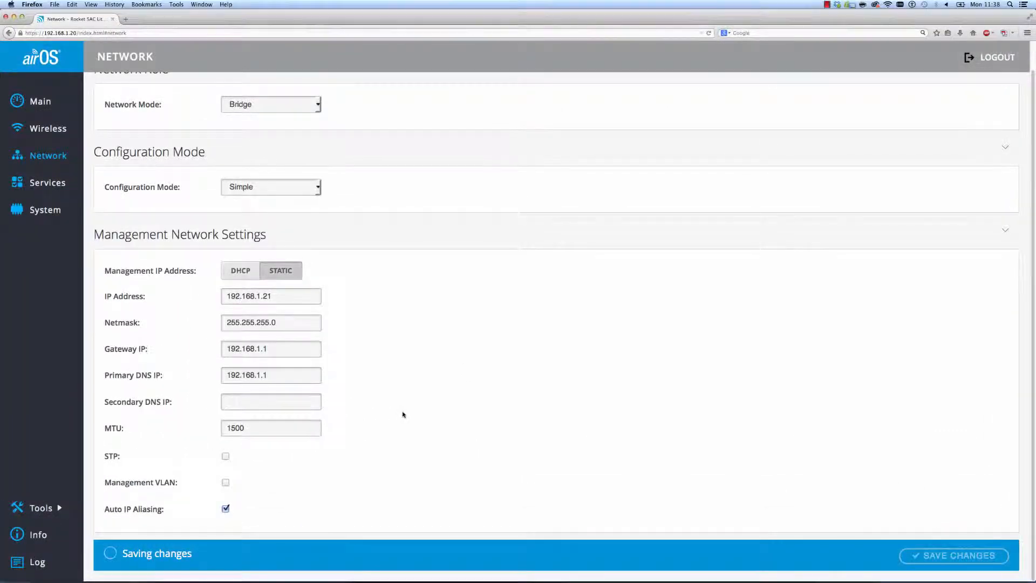
pyautogui.click(954, 556)
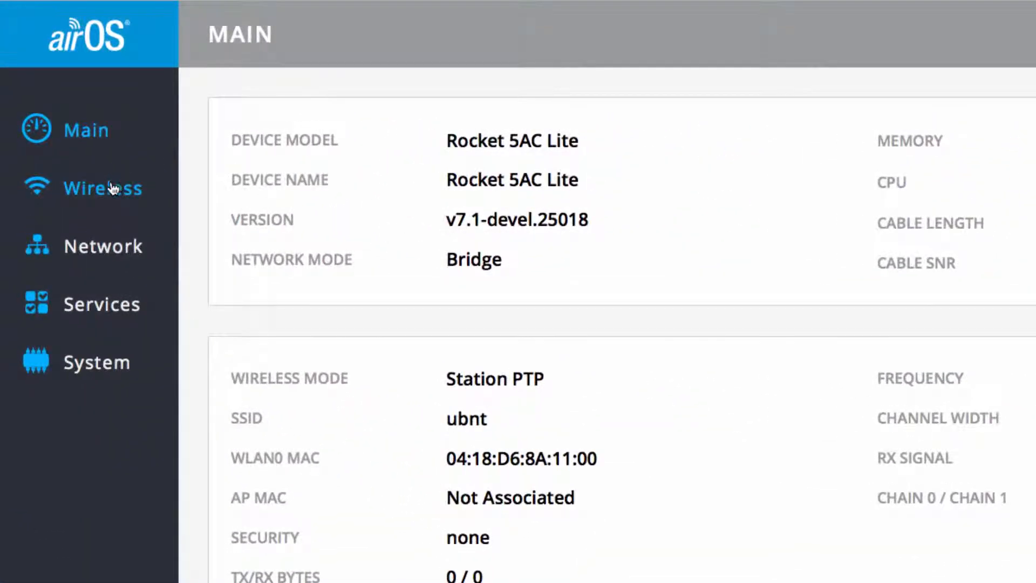
# Step: Keep the second radio's wireless mode as Station PTP
pyautogui.click(102, 188)
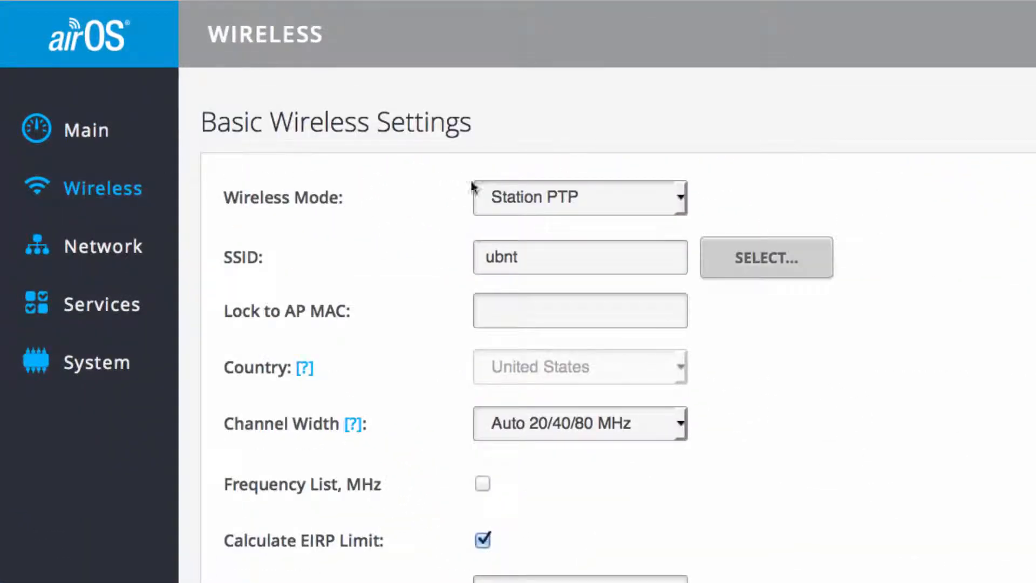
pyautogui.click(581, 198)
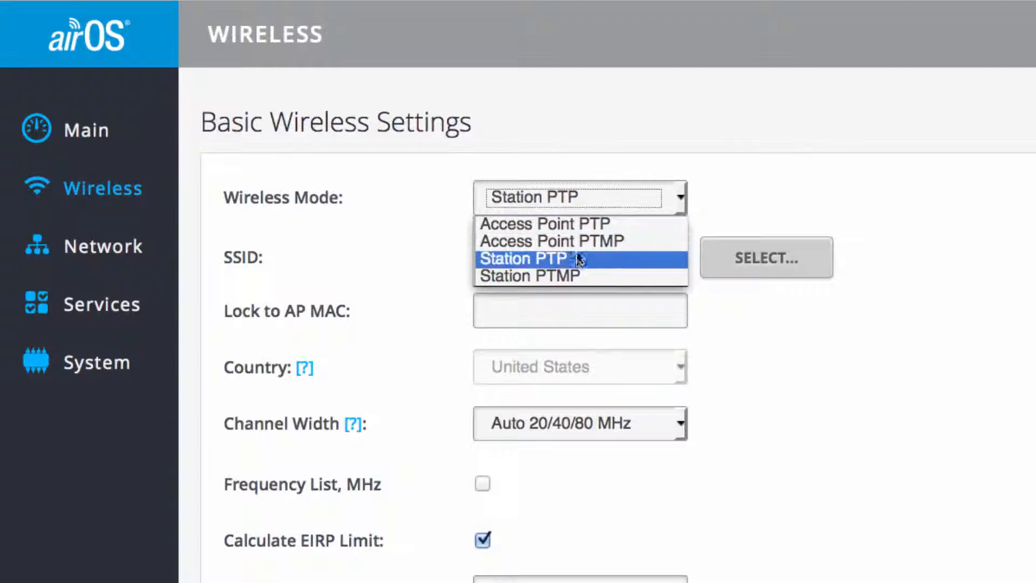
pyautogui.click(532, 259)
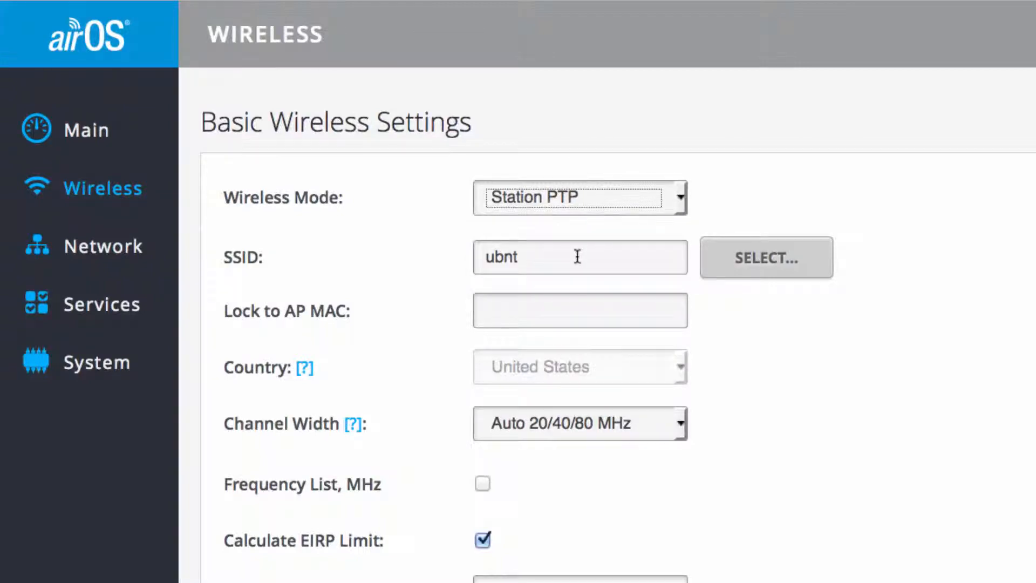
# Step: Replace the station's SSID ubnt with my-ptp-link
pyautogui.click(577, 257)
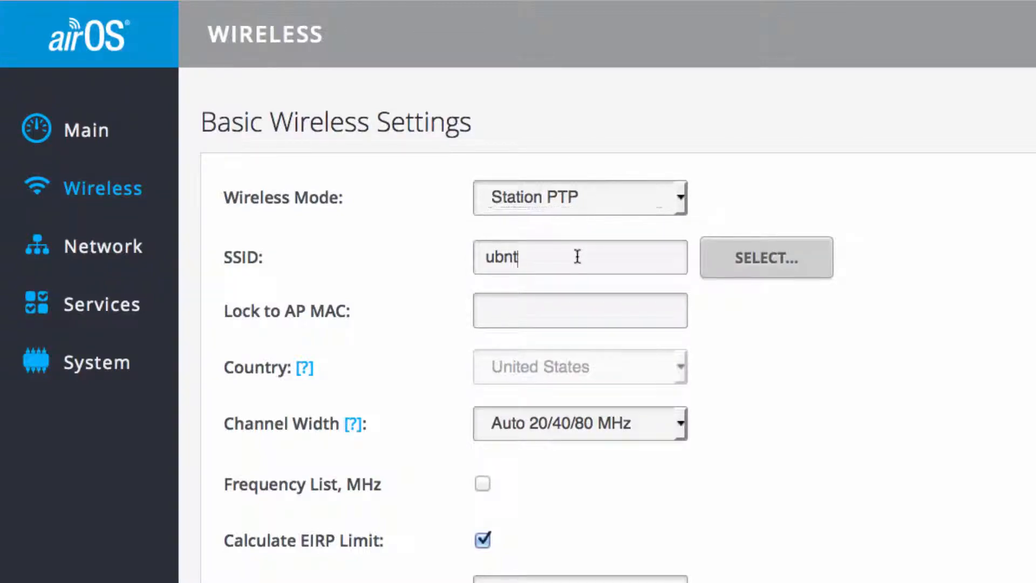
pyautogui.doubleClick(501, 257)
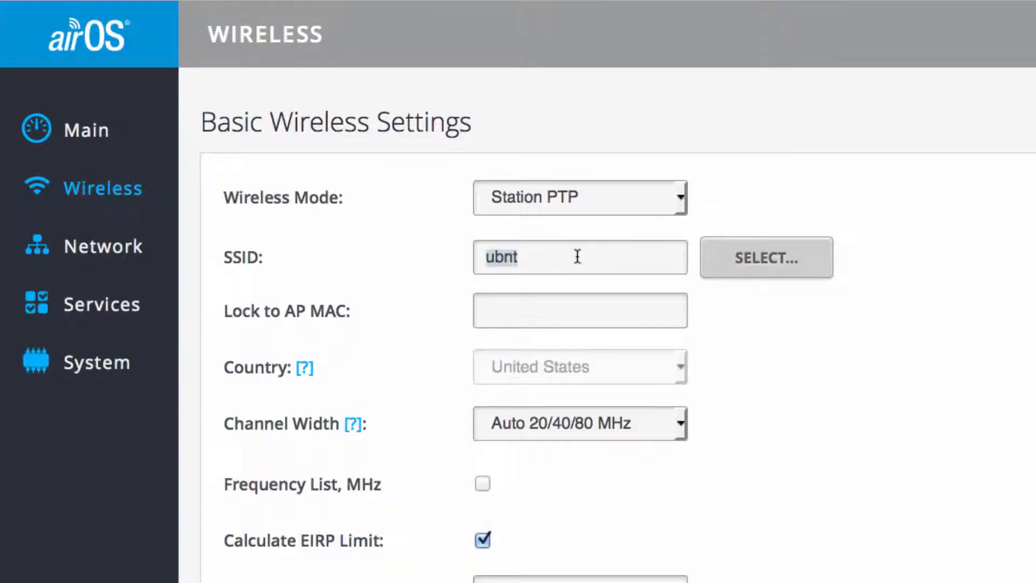
pyautogui.write('my-')
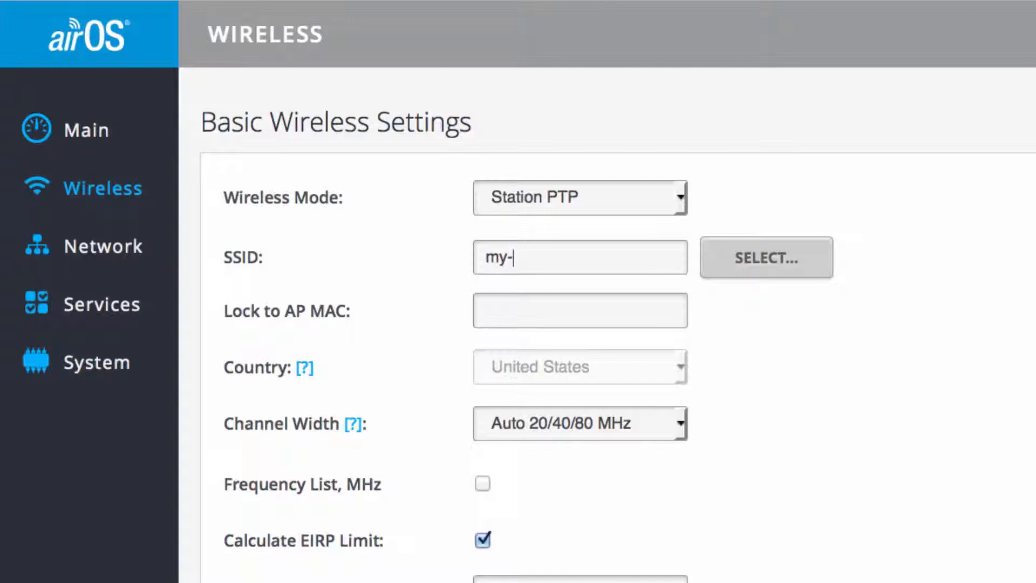
pyautogui.write('ptp-lin')
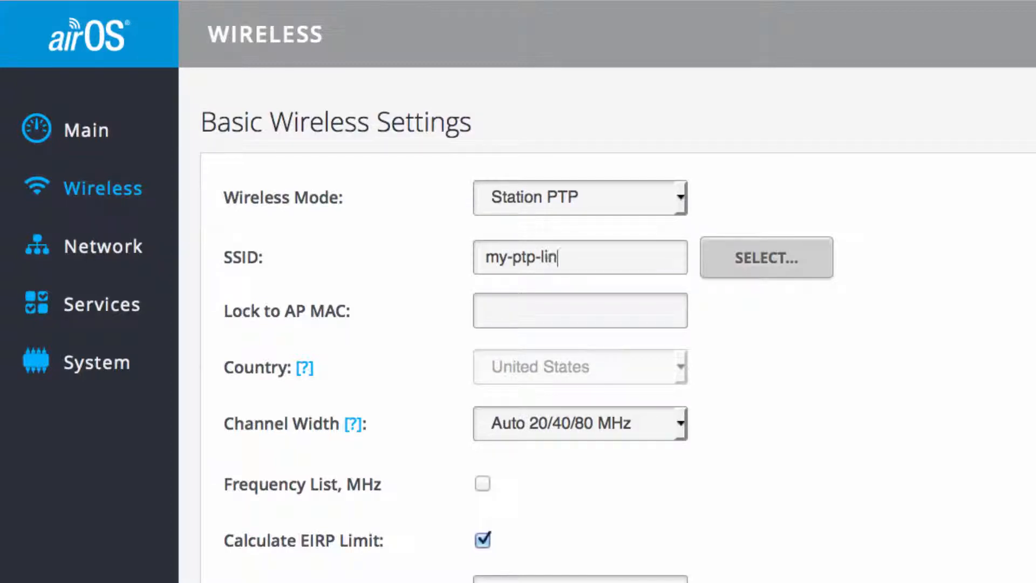
pyautogui.write('k')
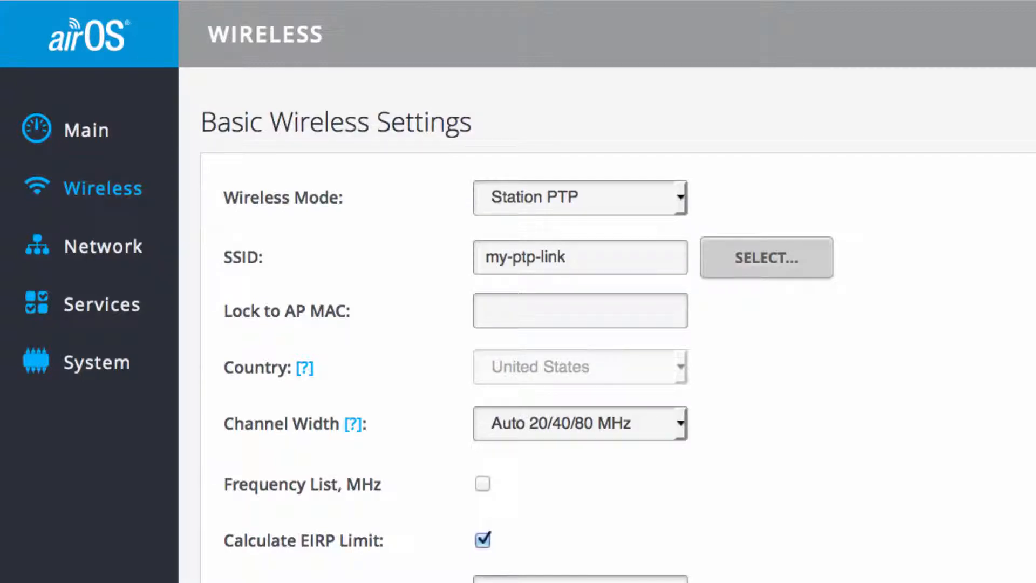
pyautogui.click(578, 257)
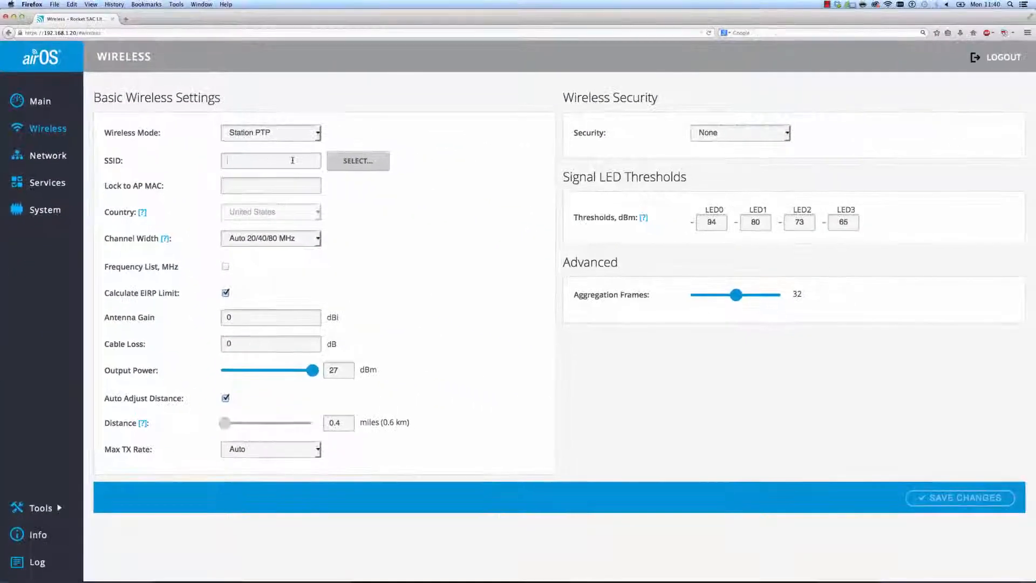
# Step: Pick my-ptp-link in Site Survey and lock to AP MAC 04:18:D6:8A:11:34
pyautogui.click(358, 161)
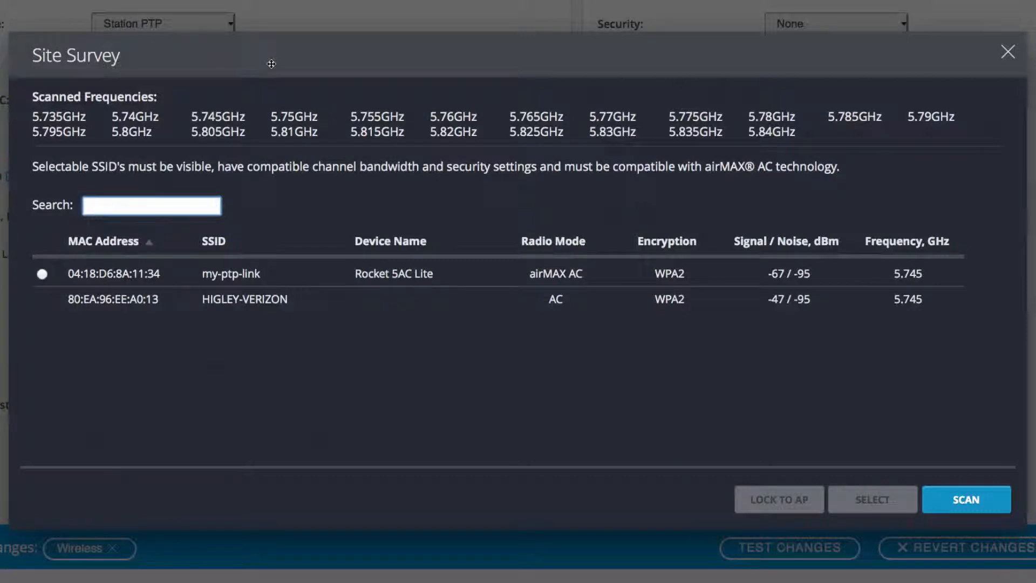
pyautogui.click(151, 206)
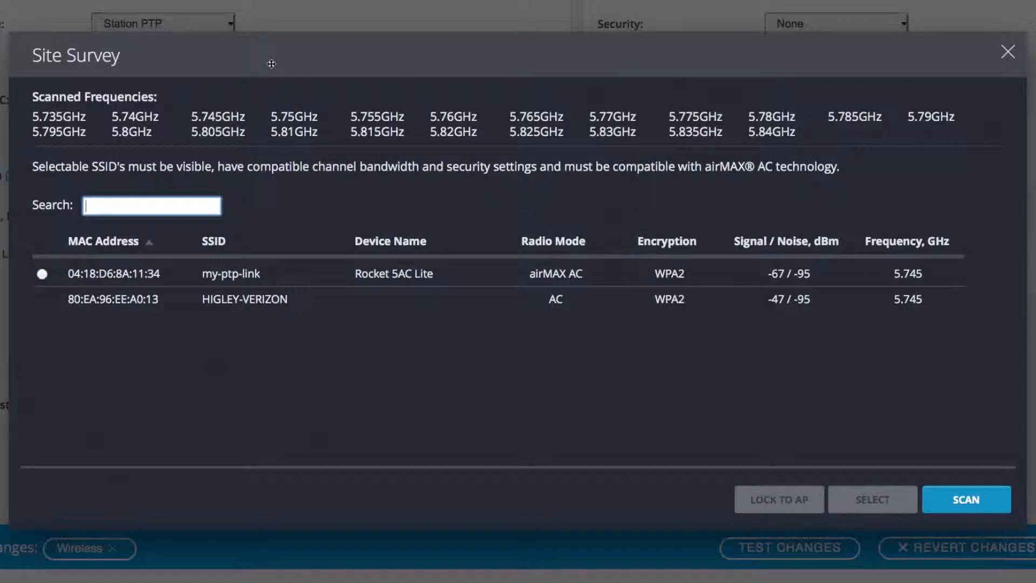
pyautogui.click(42, 274)
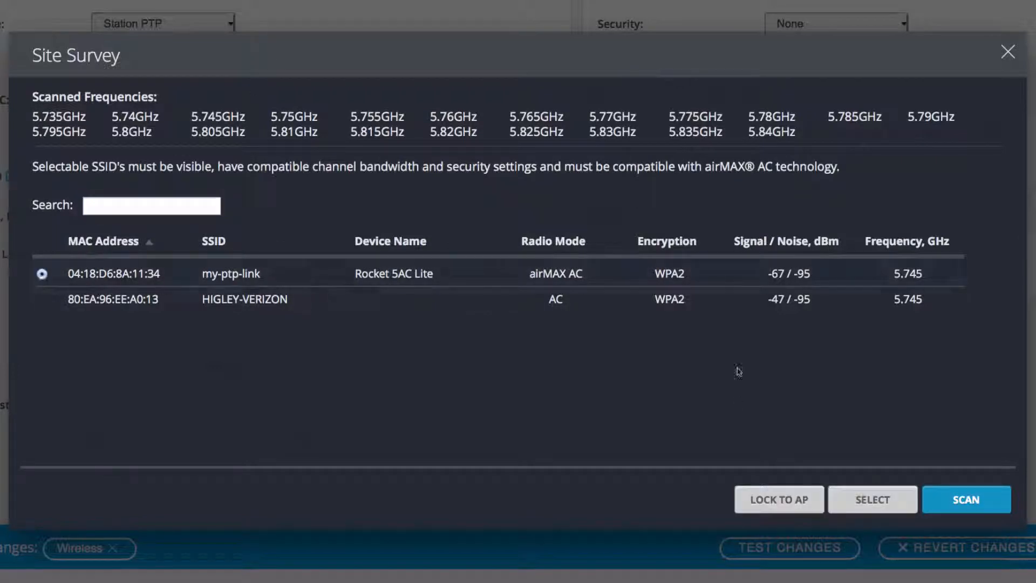
pyautogui.click(871, 500)
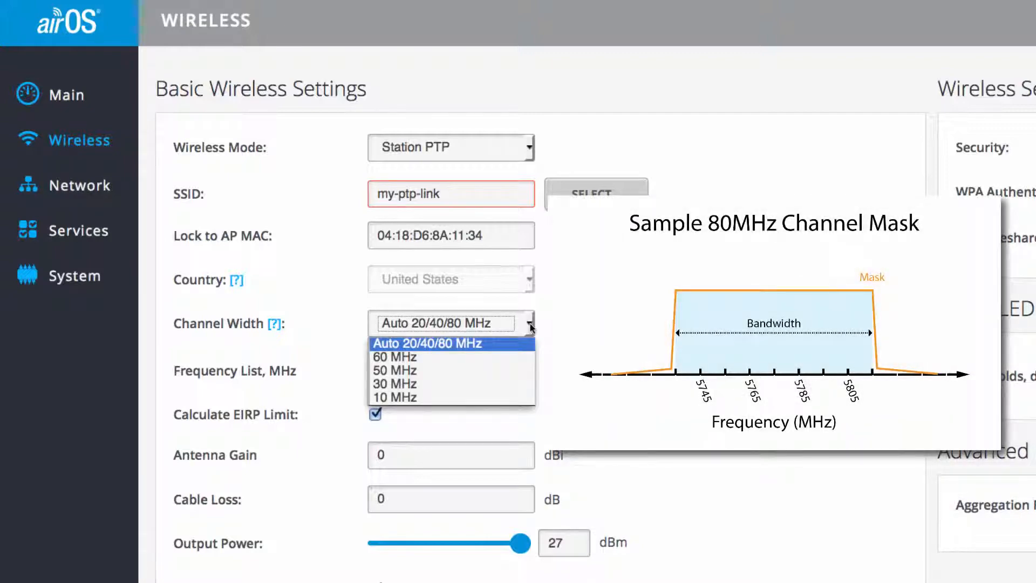
# Step: Enable the station's Frequency List with 5745,5765 MHz after reviewing channel widths
pyautogui.click(448, 344)
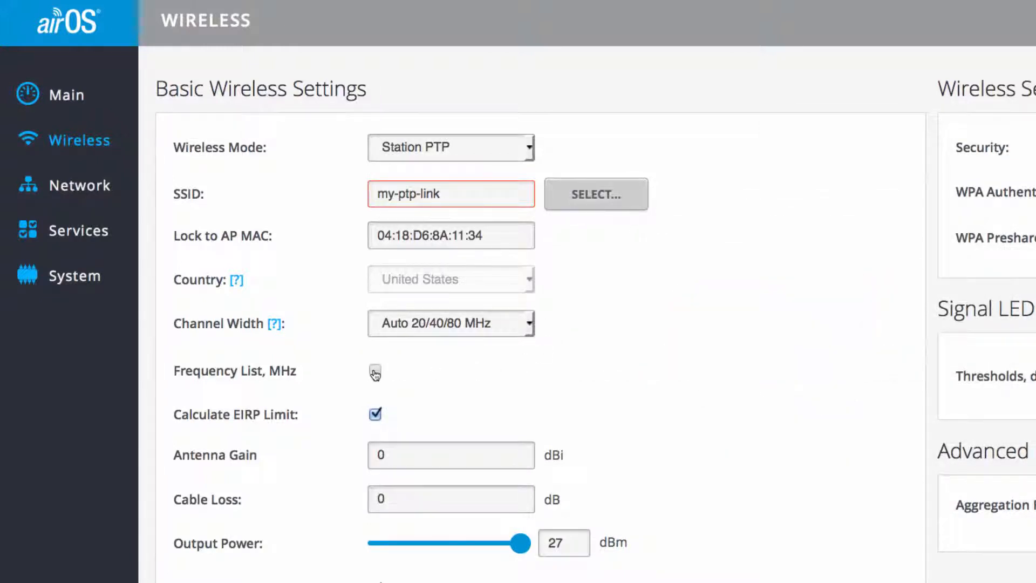
pyautogui.click(375, 371)
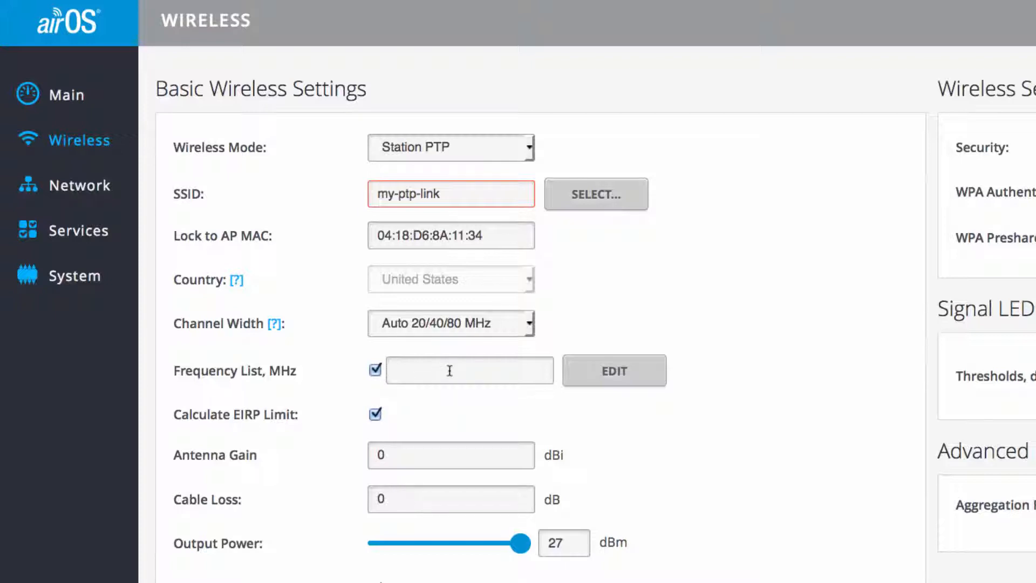
pyautogui.write('5745,')
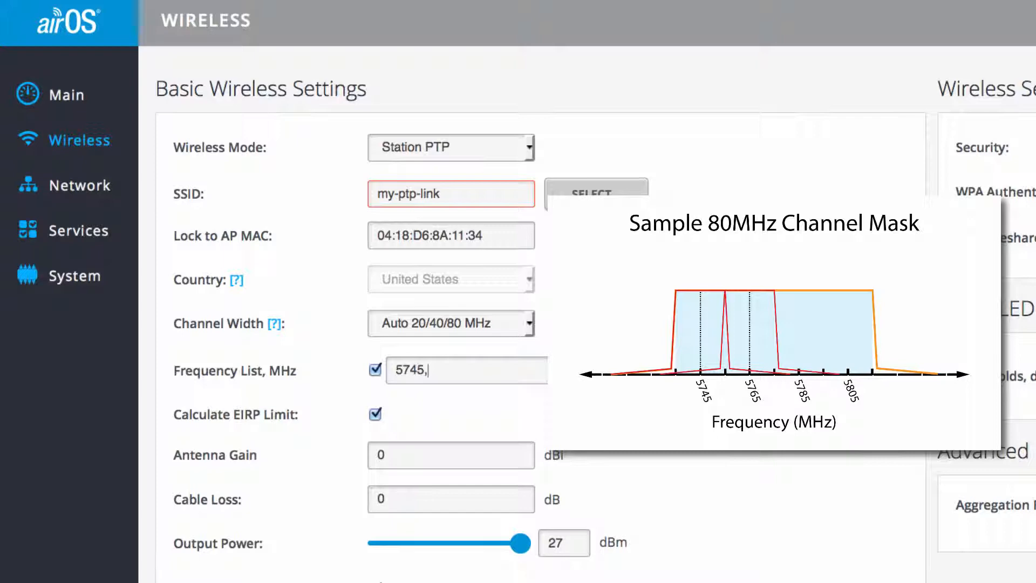
pyautogui.write('5765')
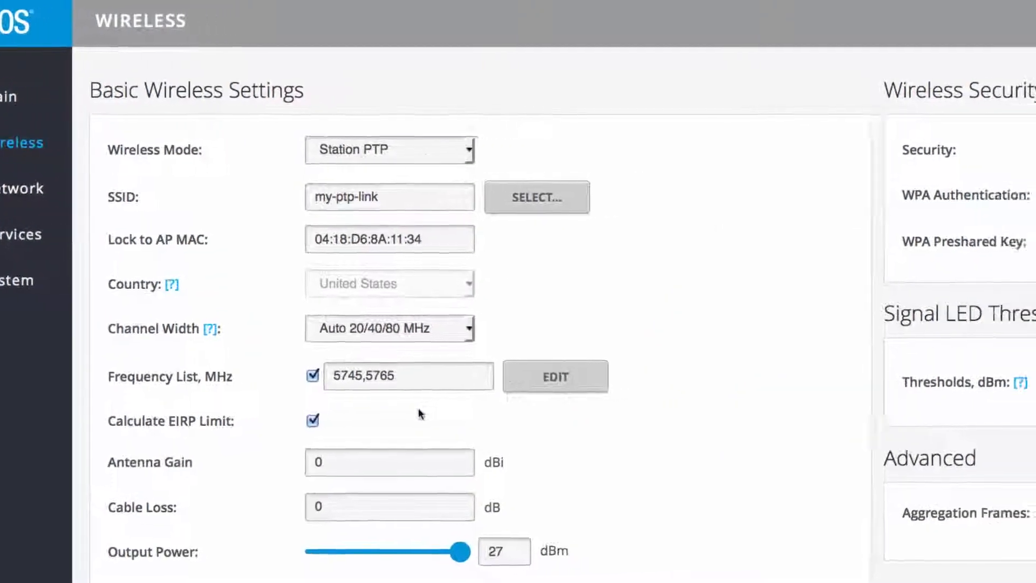
# Step: Keep WPA2-AES security with PSK authentication and go to the preshared key field
pyautogui.hscroll(3)
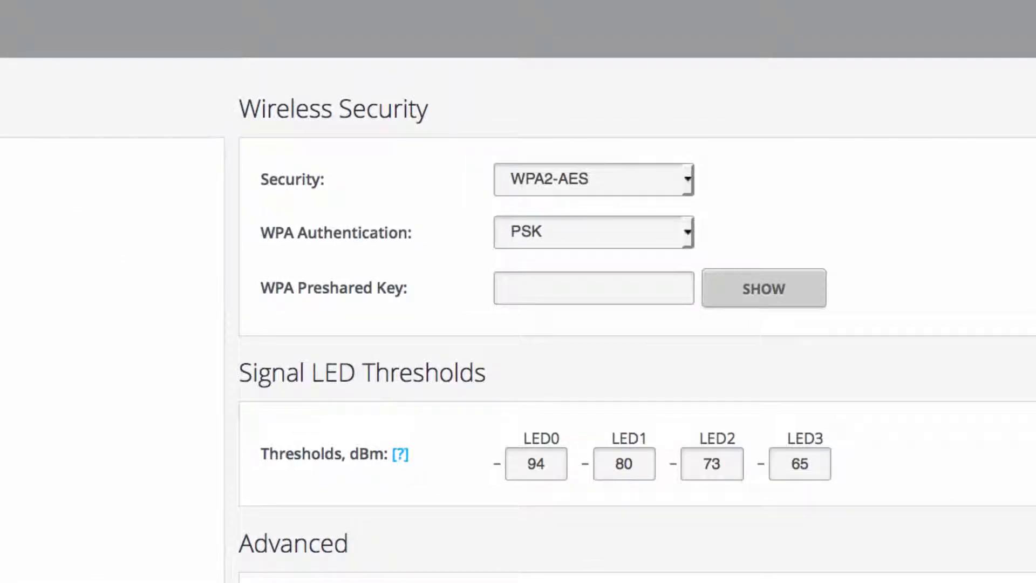
pyautogui.click(593, 179)
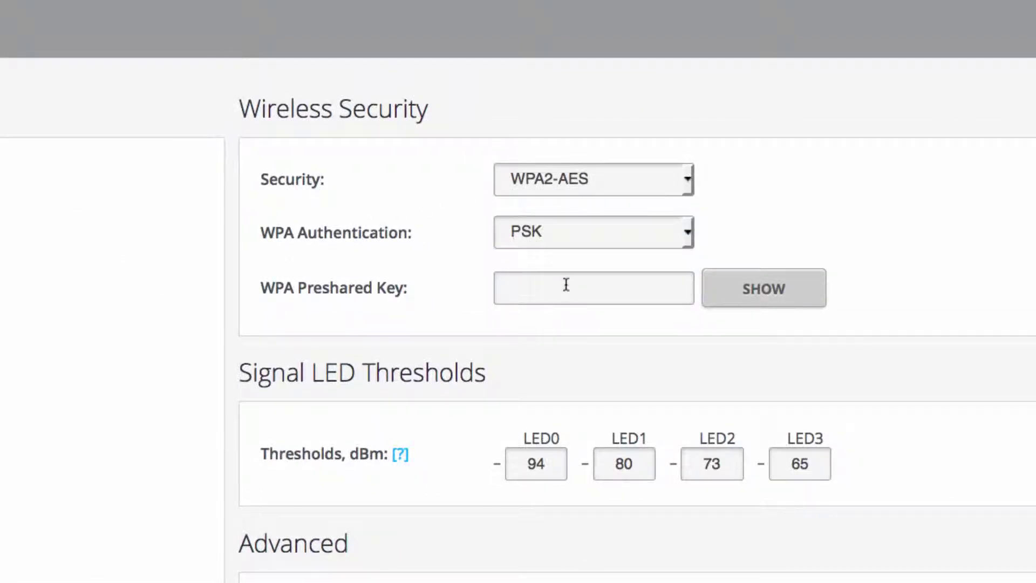
pyautogui.click(749, 292)
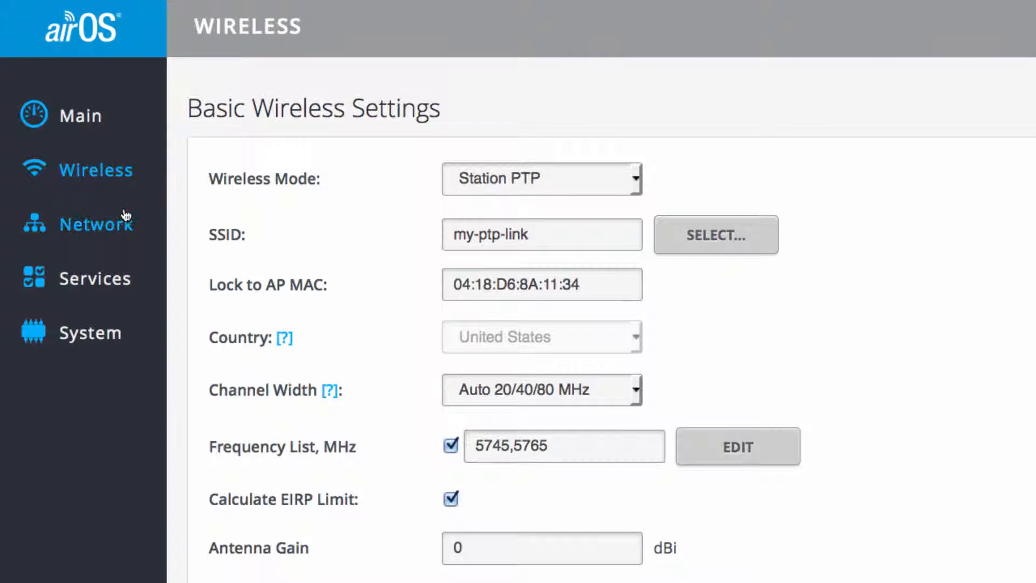
# Step: Set the station to static IP 192.168.1.22, gateway and DNS 192.168.1.1
pyautogui.click(96, 224)
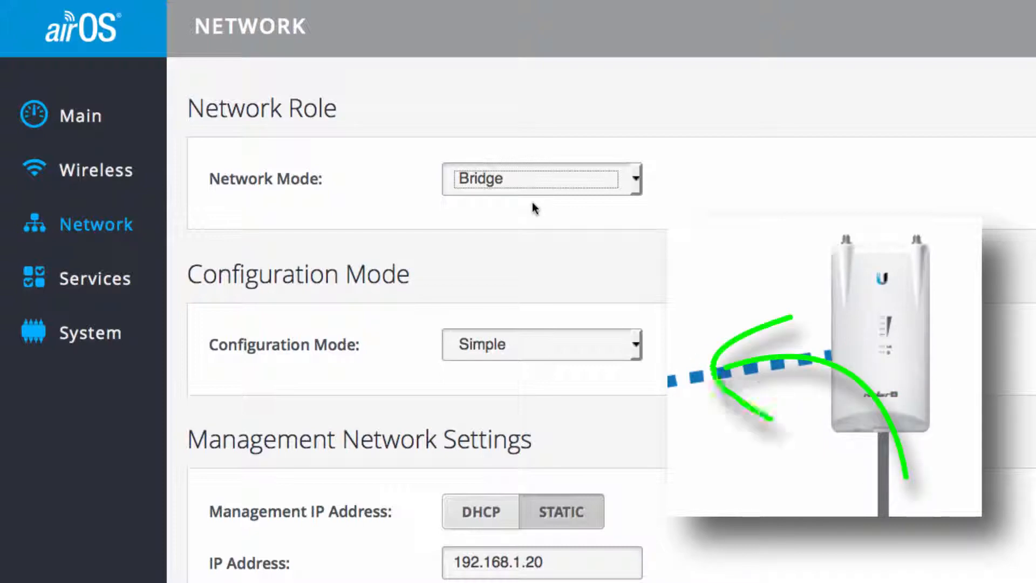
pyautogui.click(542, 344)
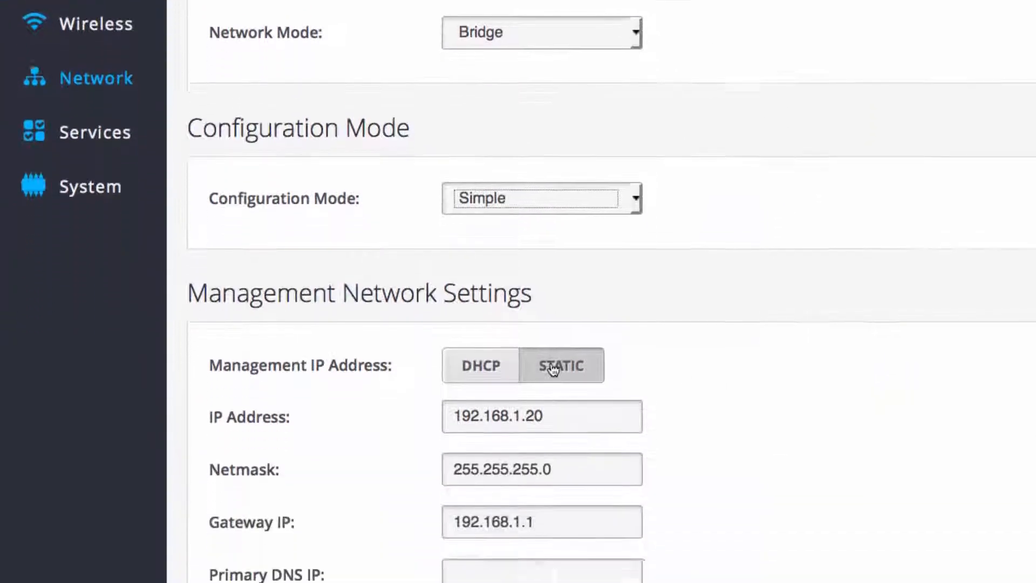
pyautogui.scroll(-3)
pyautogui.write('2')
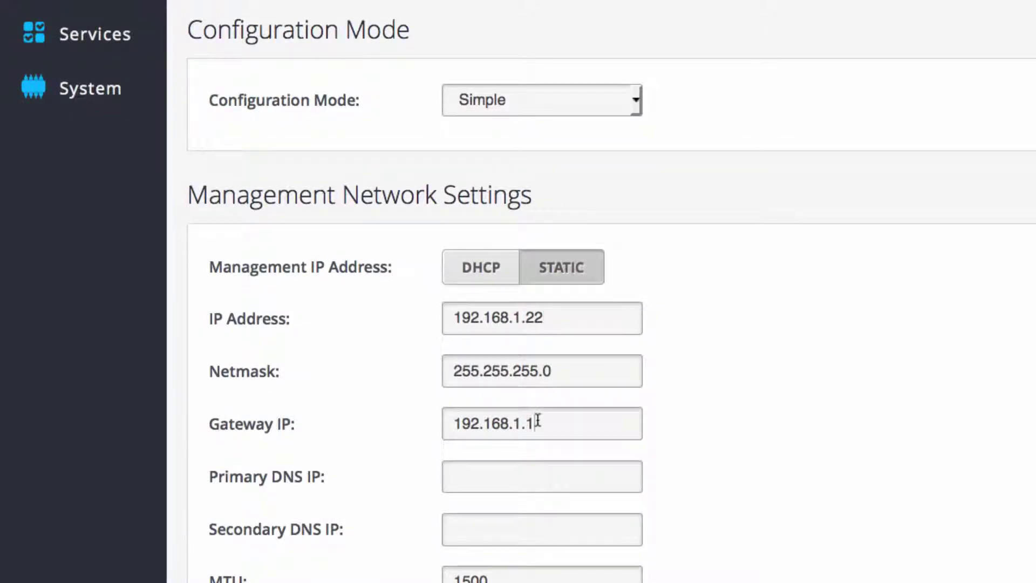
pyautogui.write('192.168.1.1')
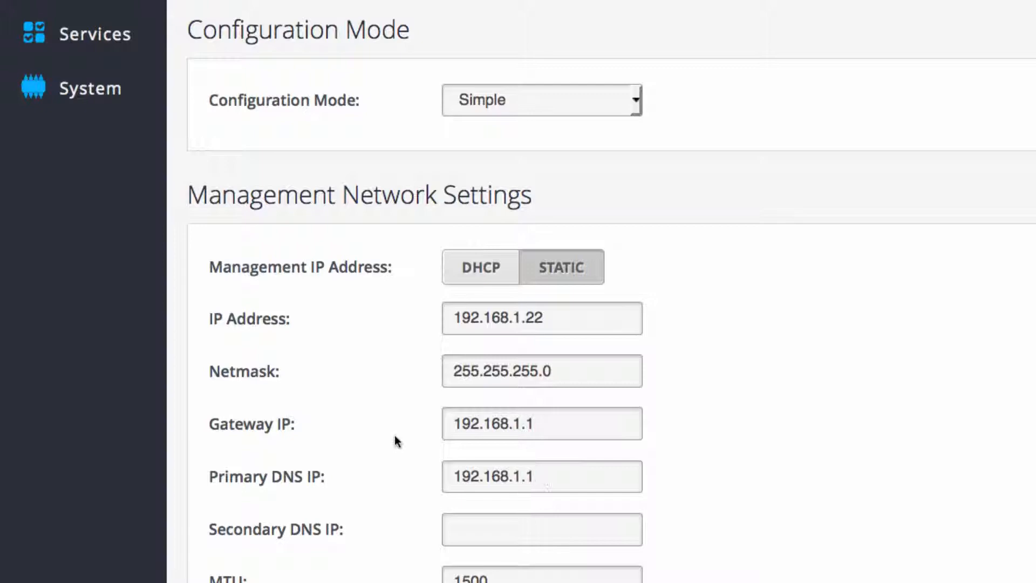
pyautogui.scroll(-3)
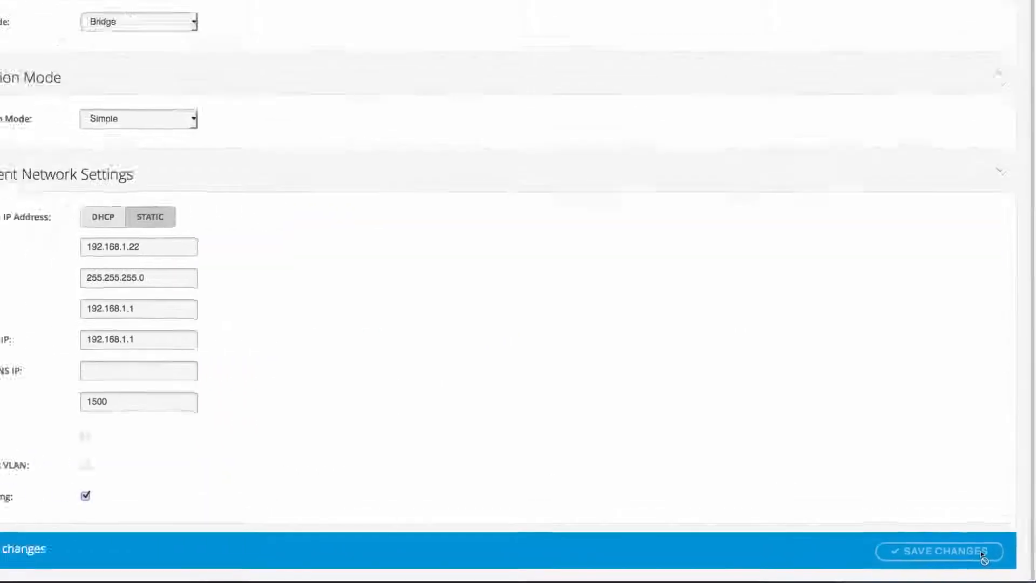
# Step: Save the station's pending wireless and network changes, bringing up the WPA2 PTP link on my-ptp-link
pyautogui.click(945, 551)
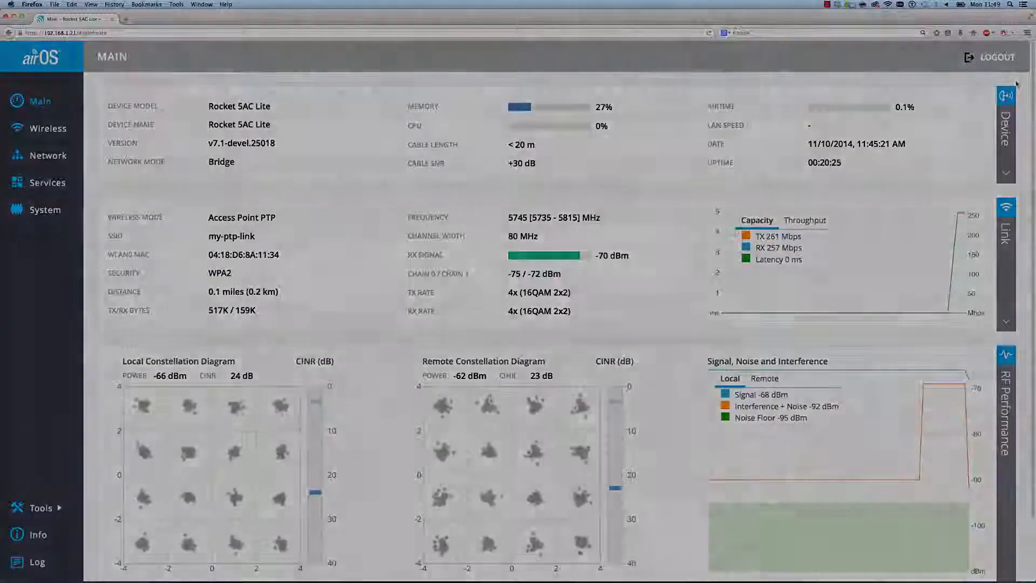
pyautogui.click(1009, 235)
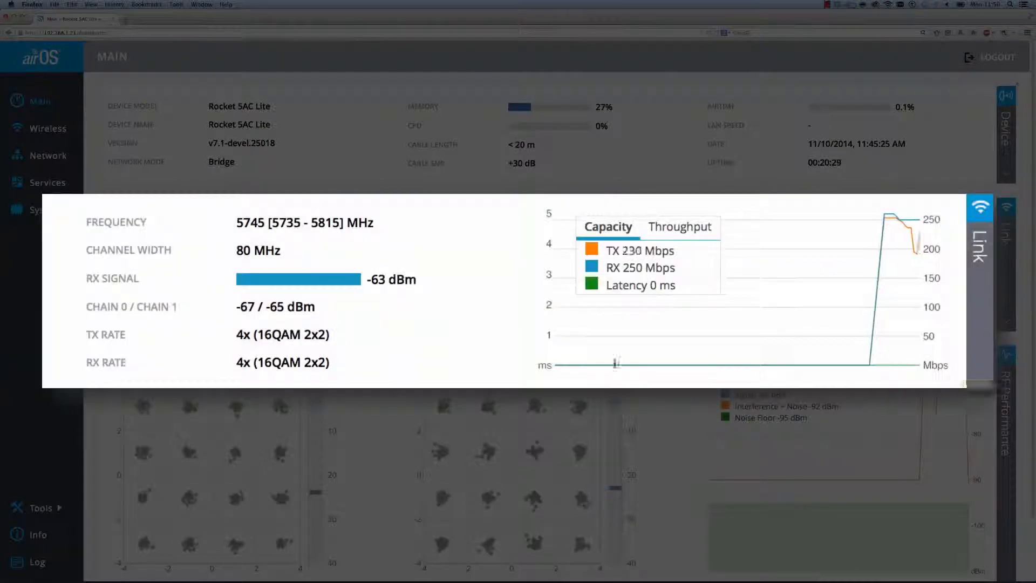